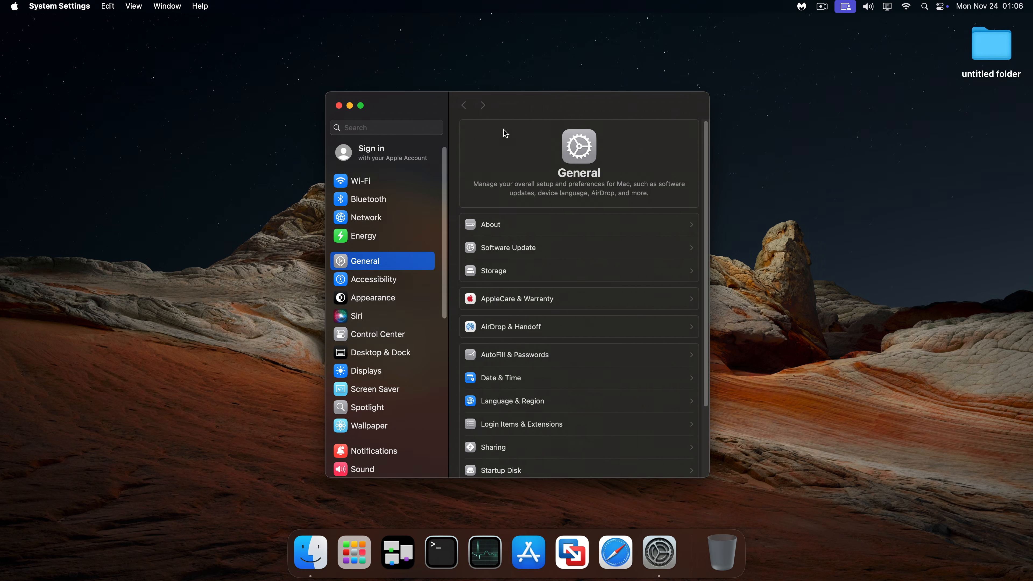
# Step: Show the Displays pane with its resolution, color profile, refresh rate, HDR and rotation options
pyautogui.click(366, 370)
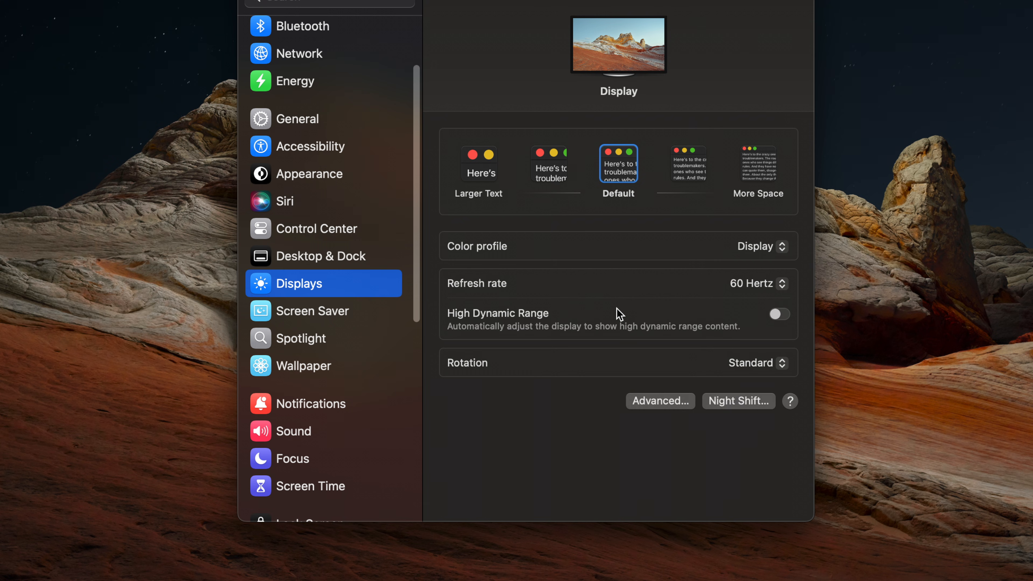
pyautogui.moveTo(516, 319)
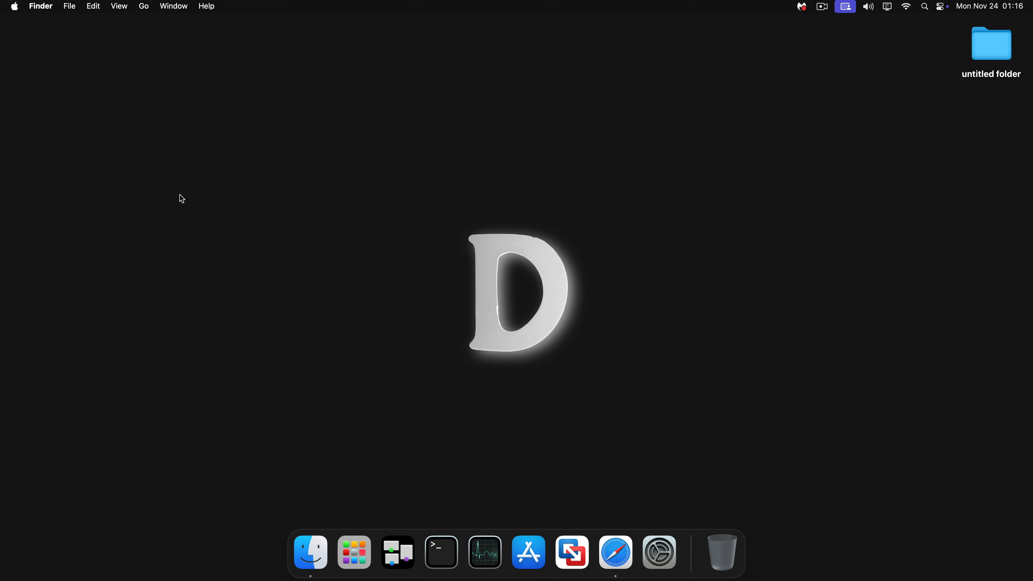
pyautogui.moveTo(720, 552)
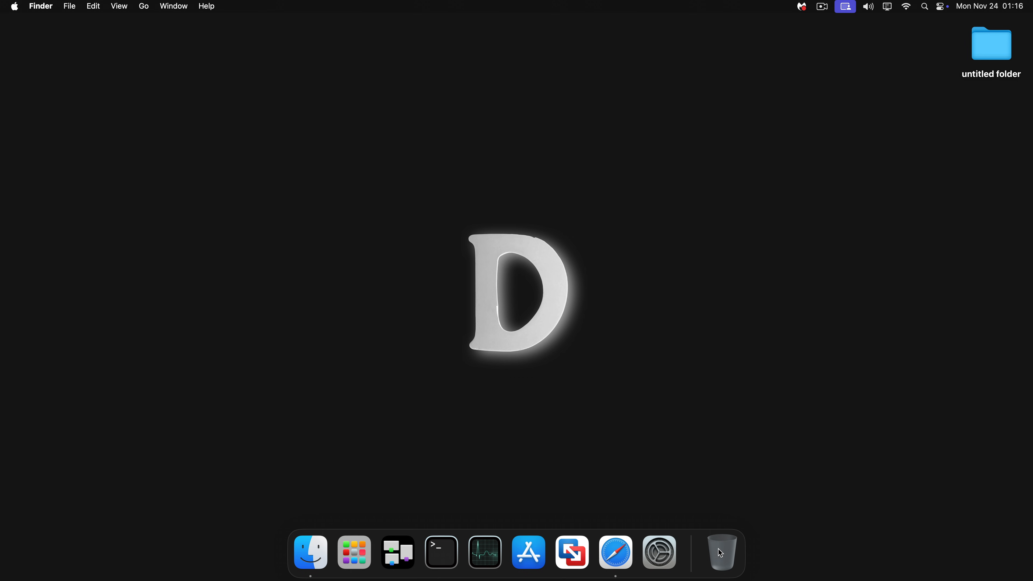